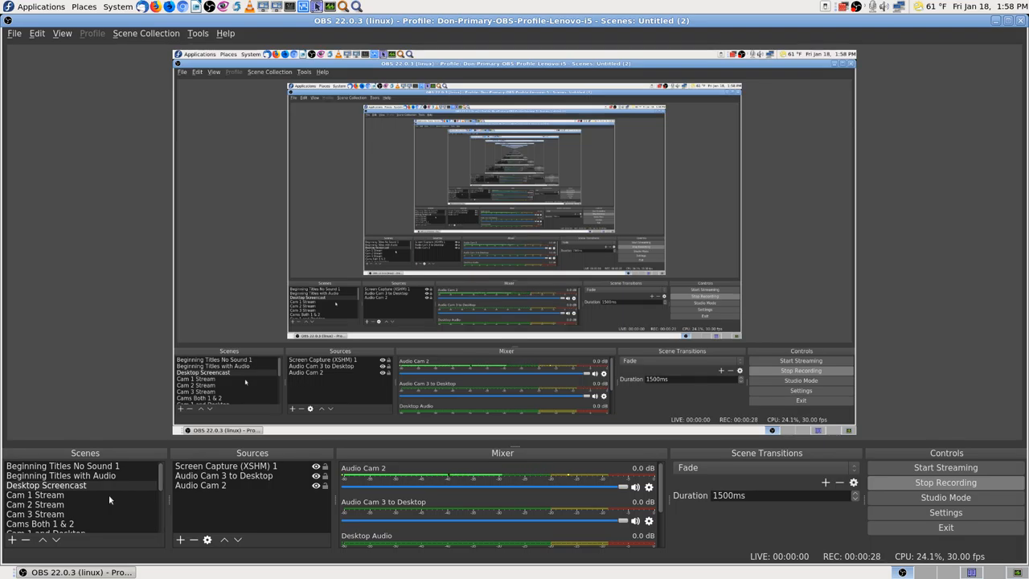
mouse_move(102, 505)
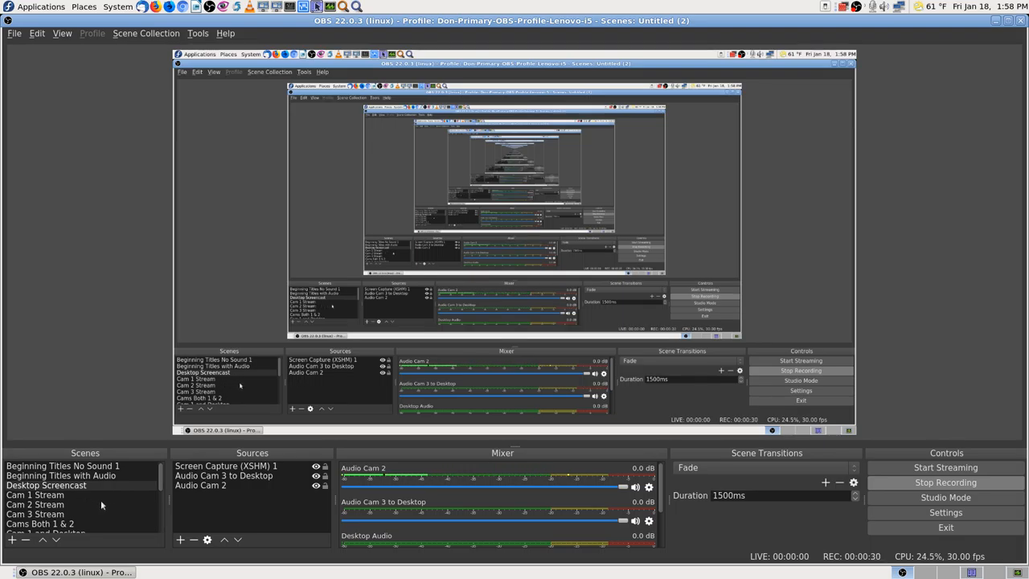